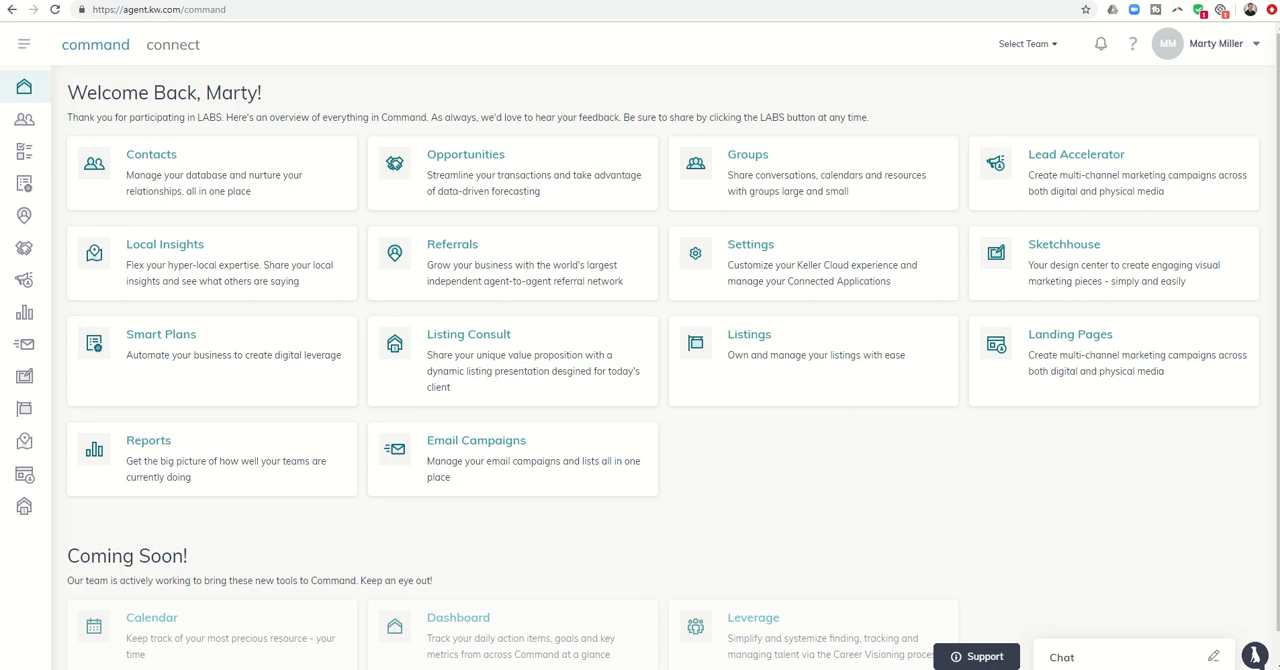
mouse_move(451, 253)
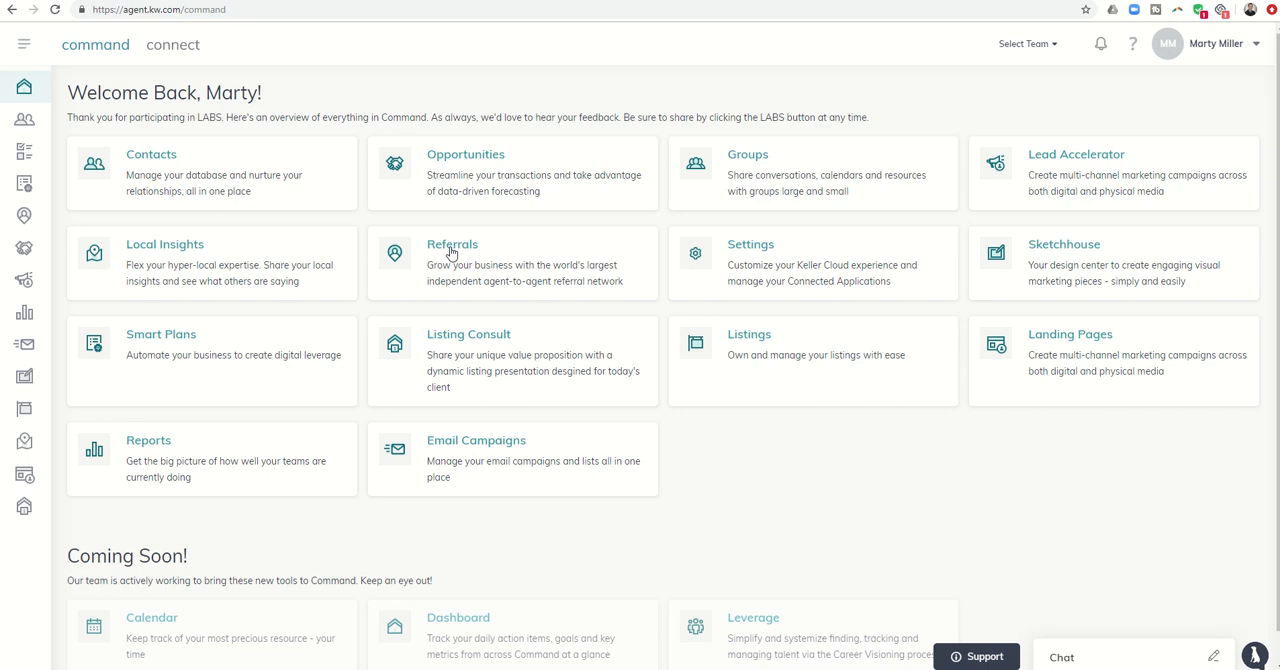
Open the Referrals dashboard from the Command home page
left_click(452, 244)
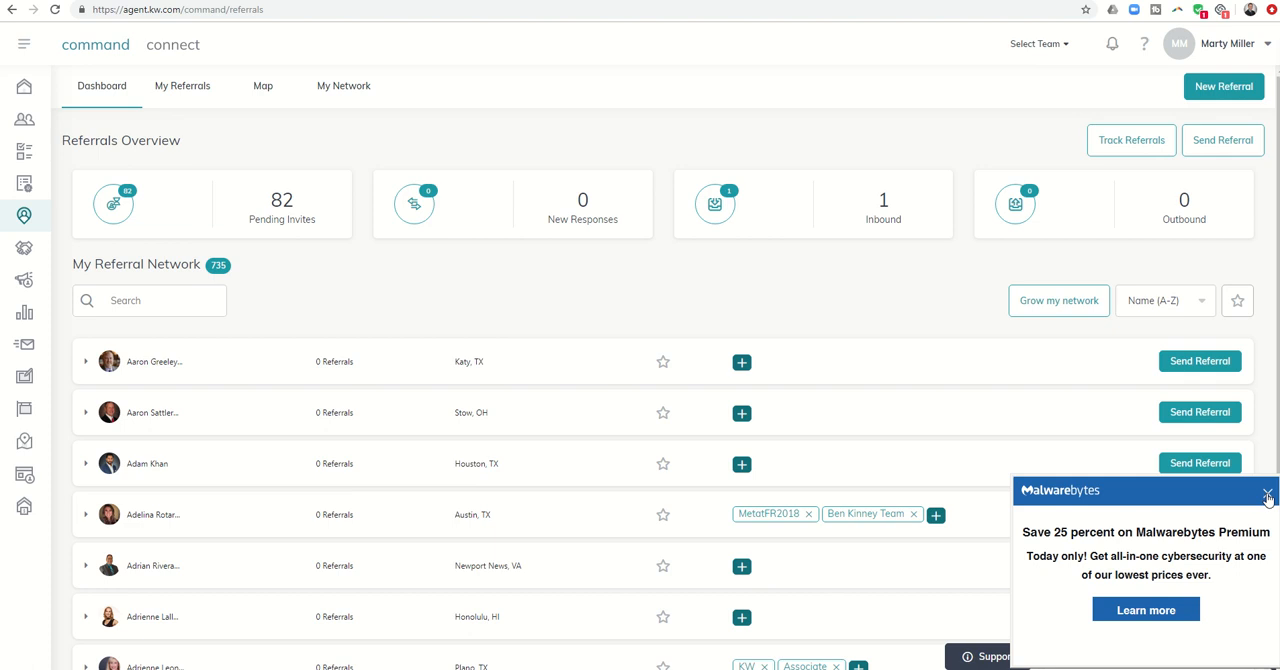
Centre the referral map on Chicago, IL, USA, listing 599 agents
left_click(262, 85)
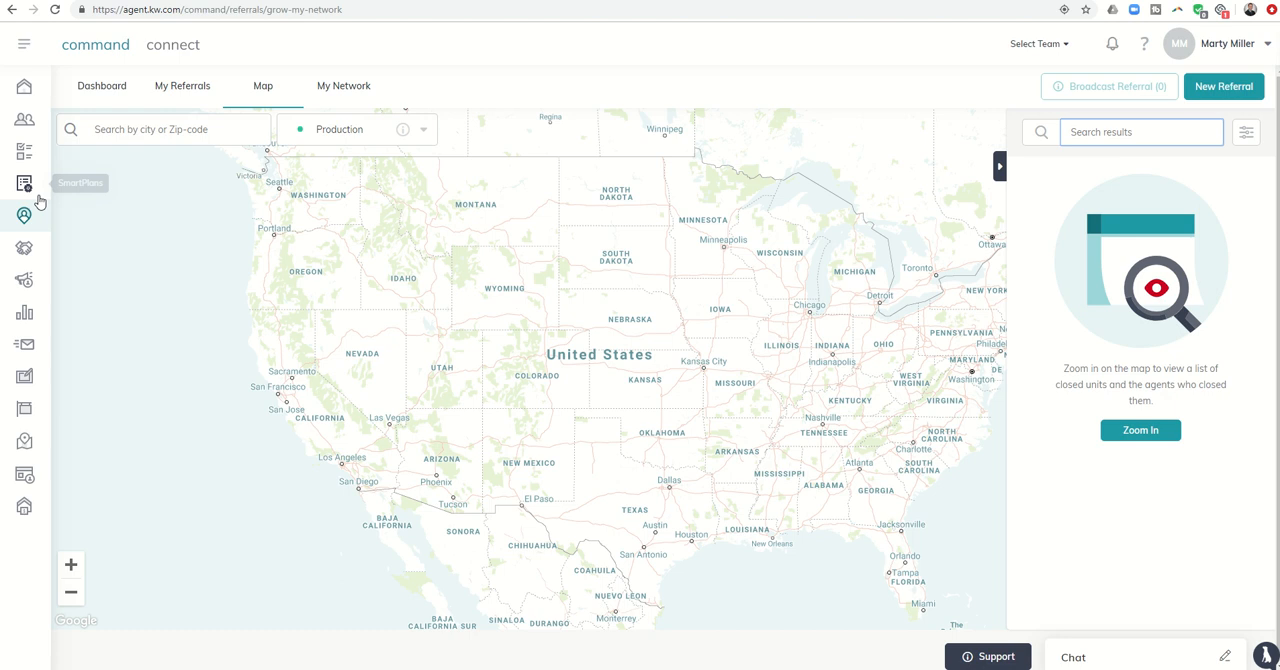
type("Chic")
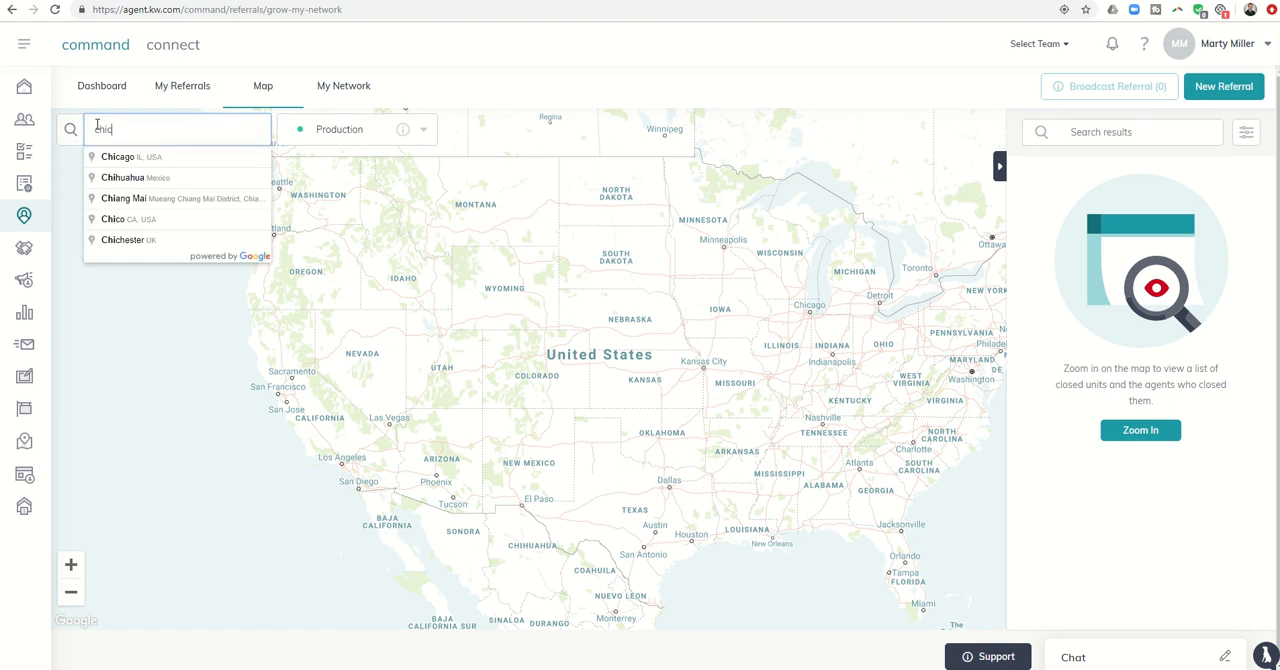
left_click(118, 156)
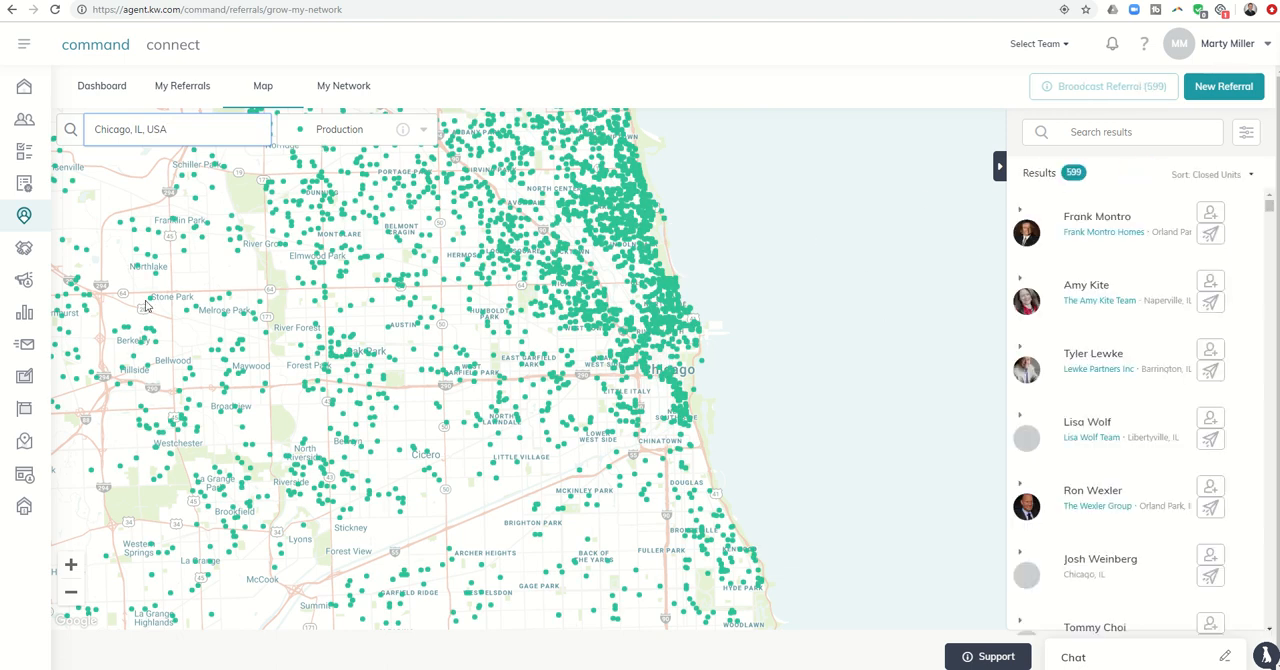
mouse_move(842, 200)
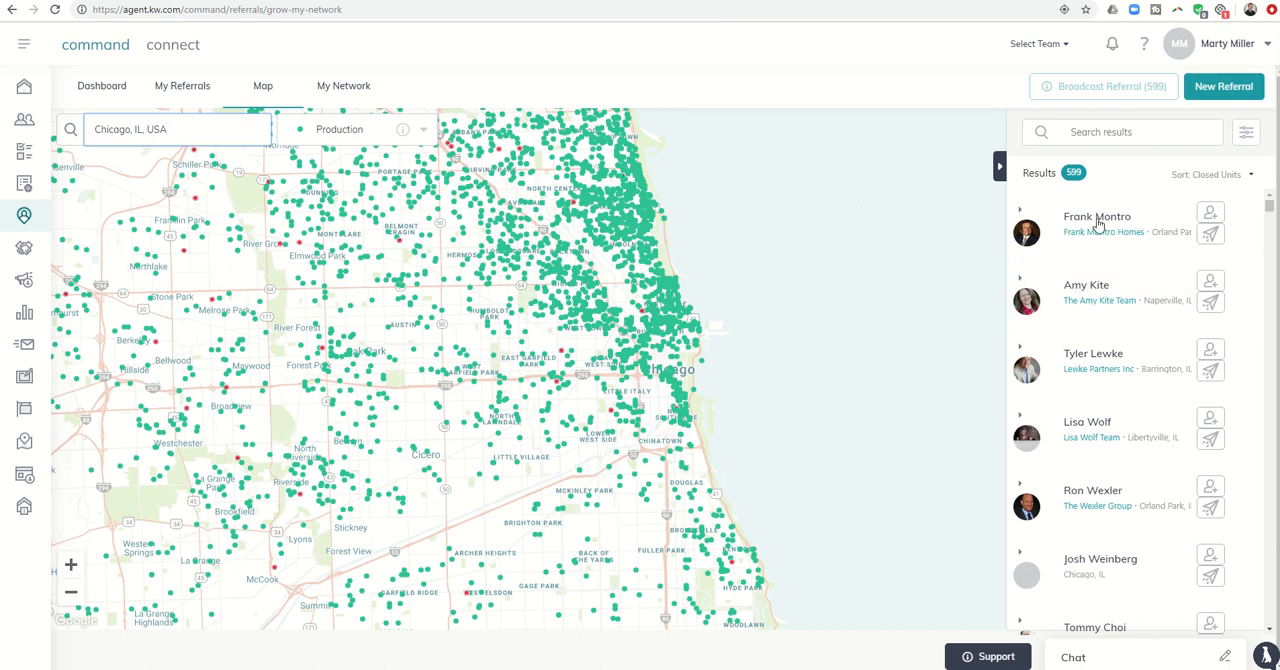
left_click(1097, 225)
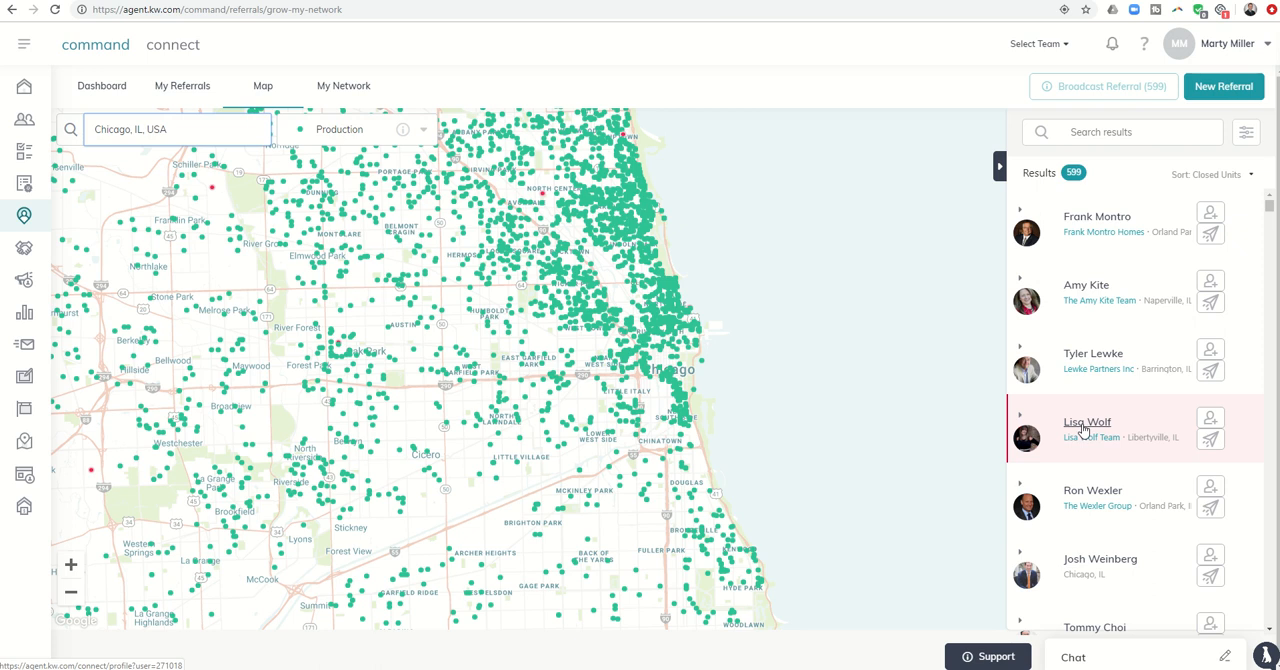
mouse_move(1212, 425)
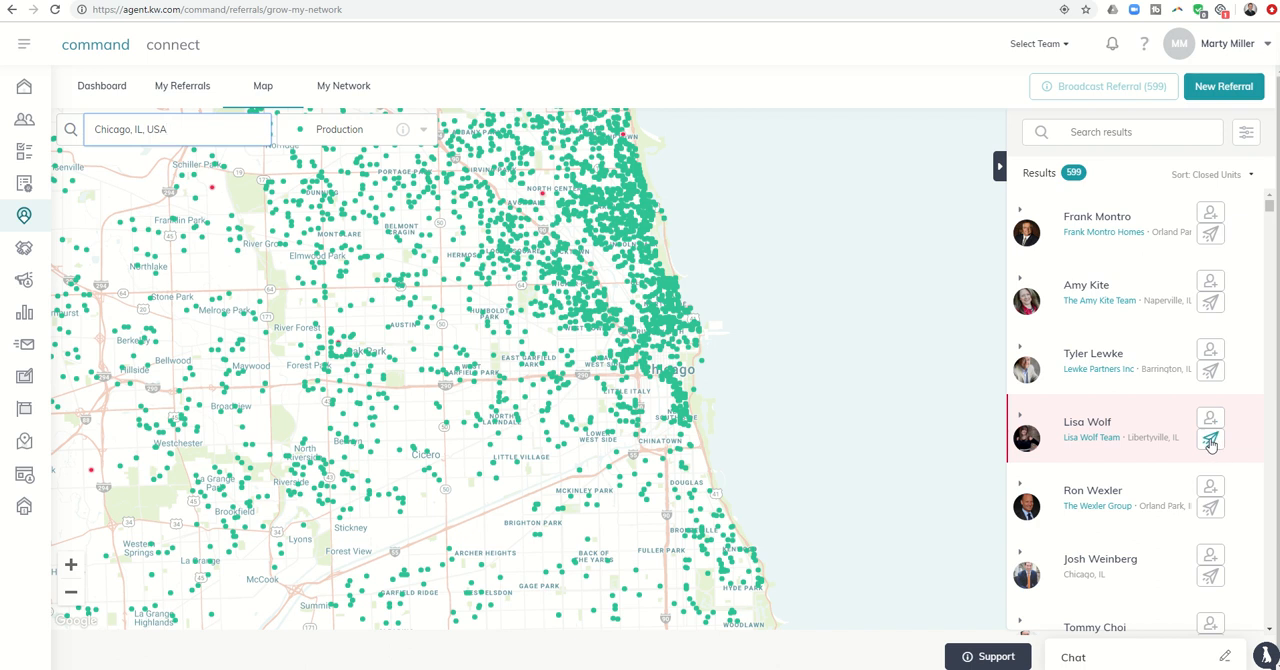
left_click(1210, 439)
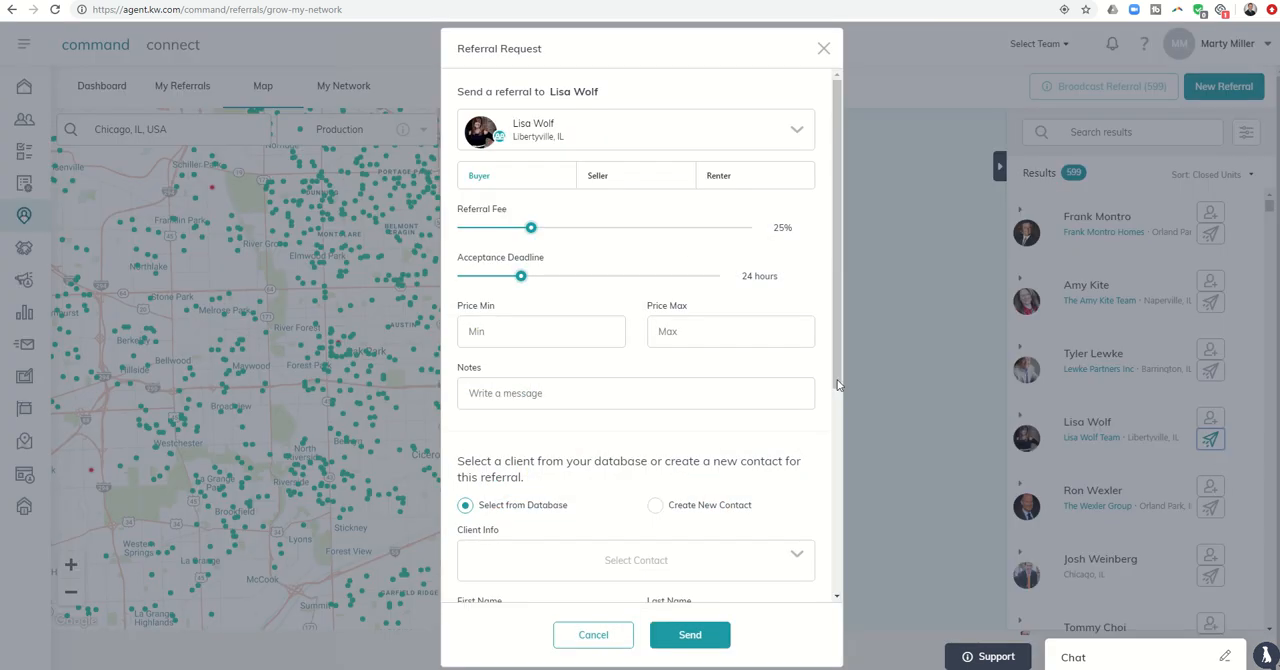
mouse_move(580, 140)
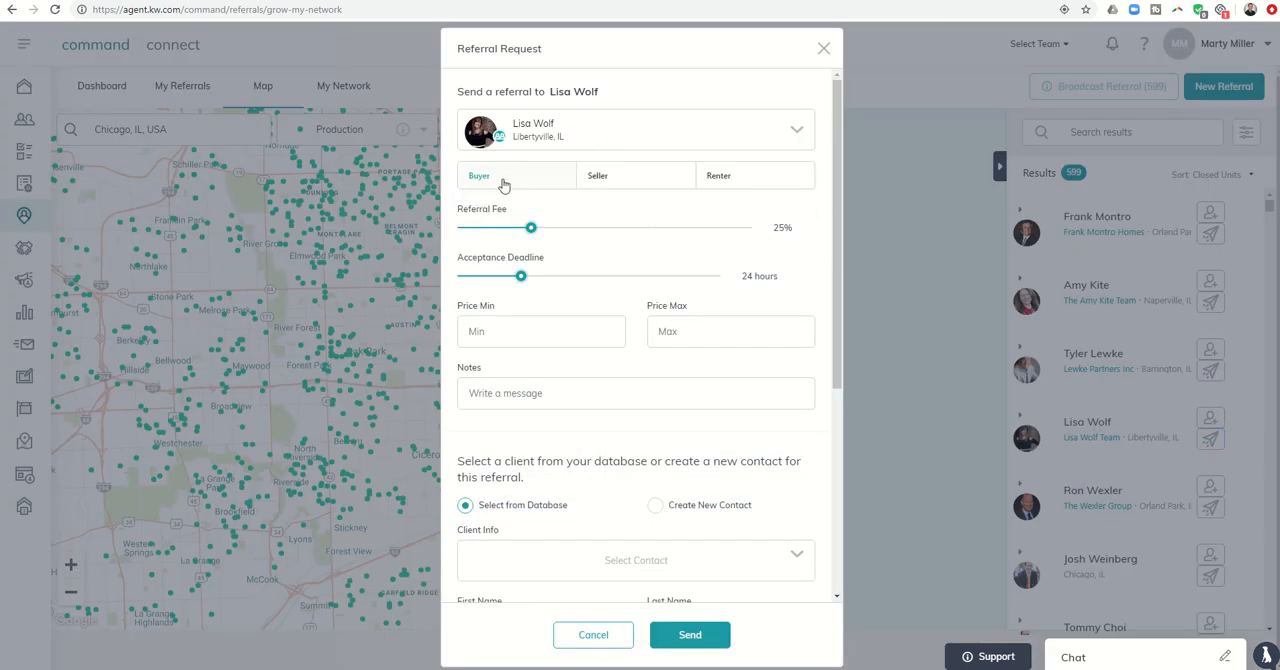
mouse_move(565, 184)
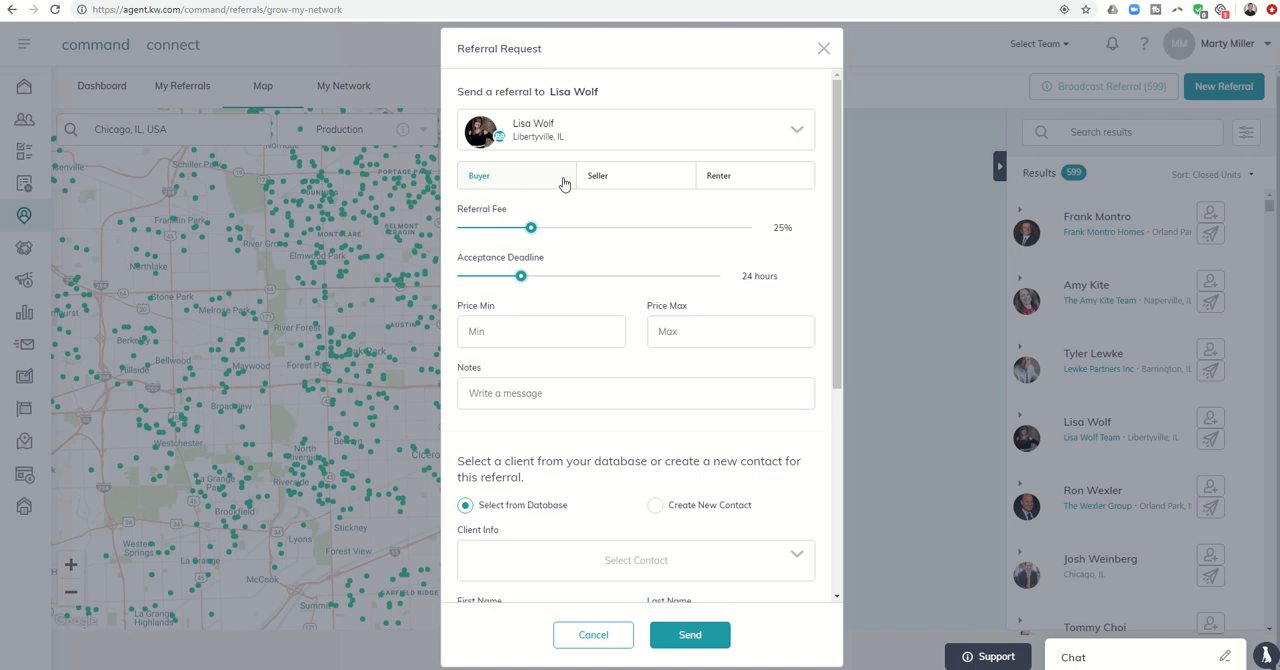
mouse_move(595, 205)
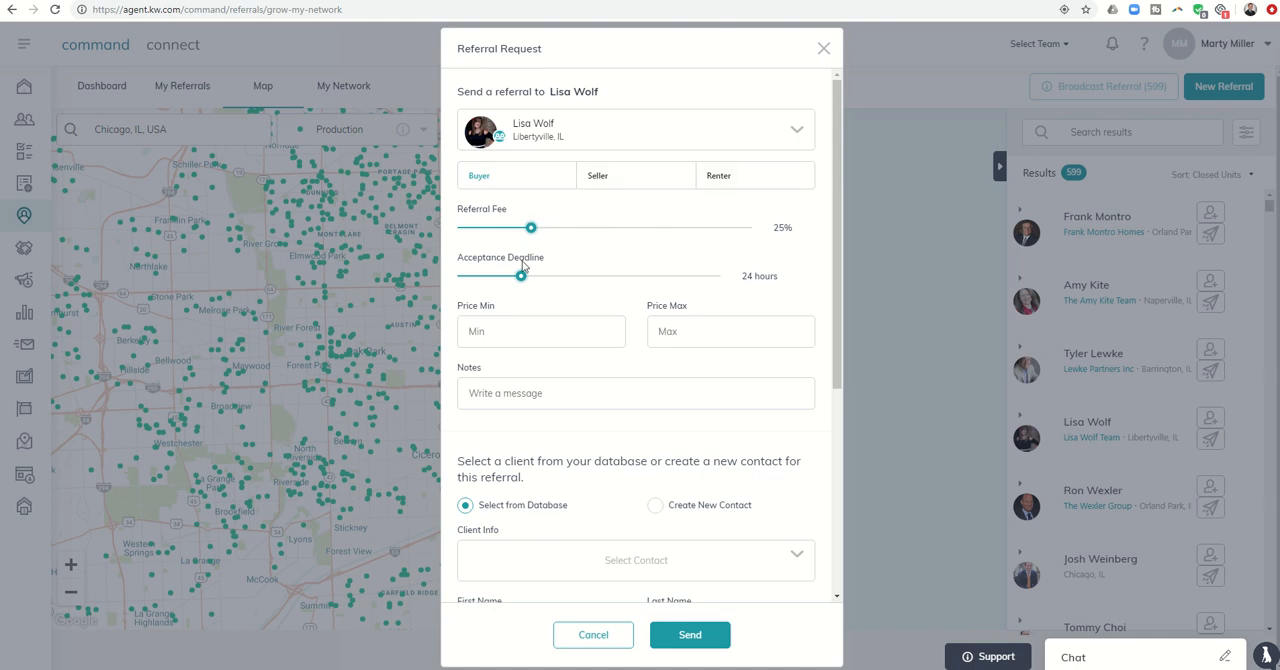
scroll("down", 3)
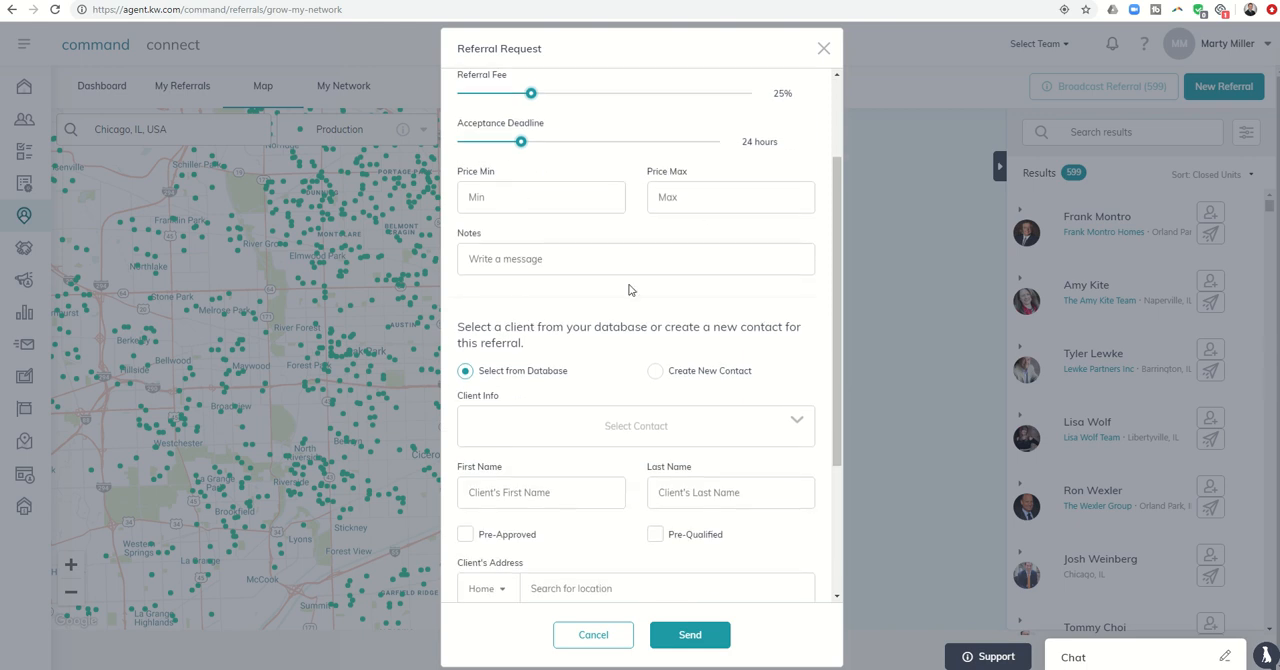
scroll("up", 3)
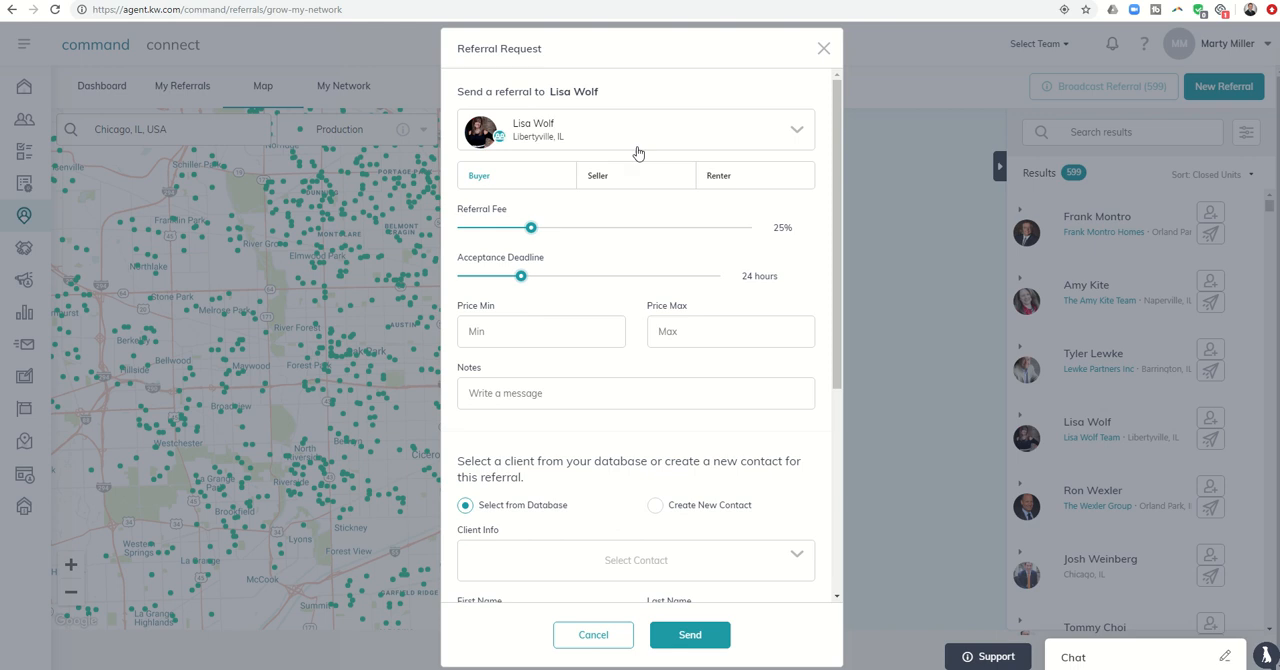
scroll("down", 3)
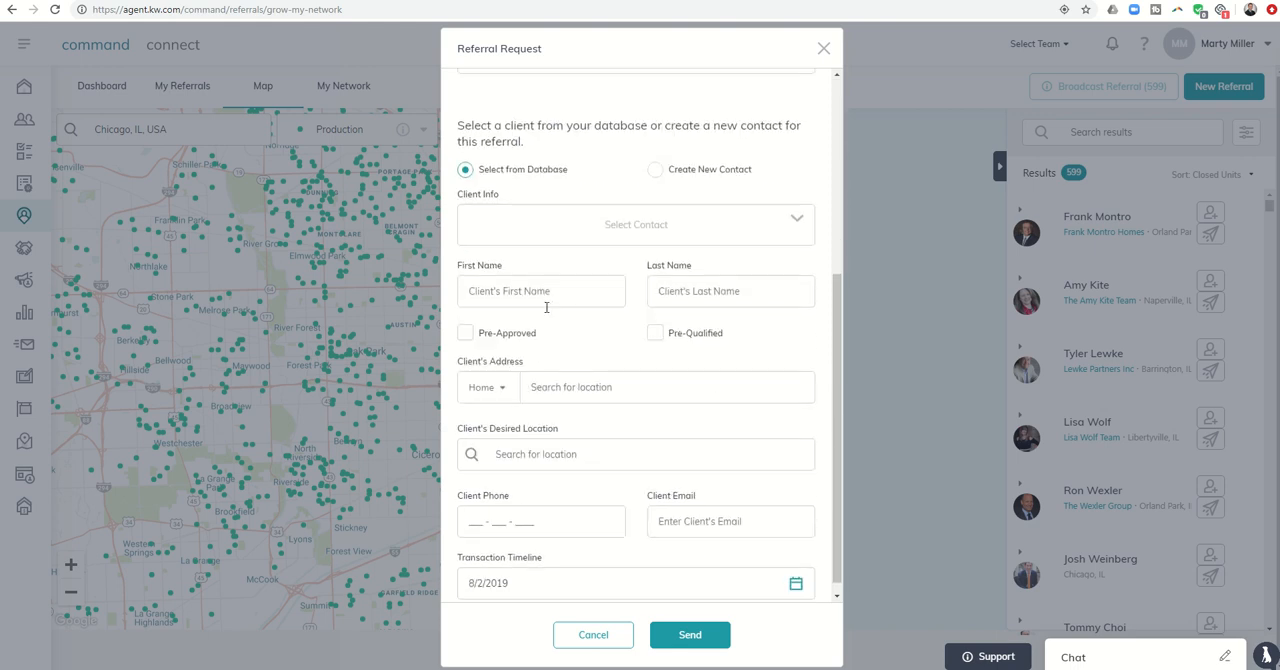
mouse_move(576, 216)
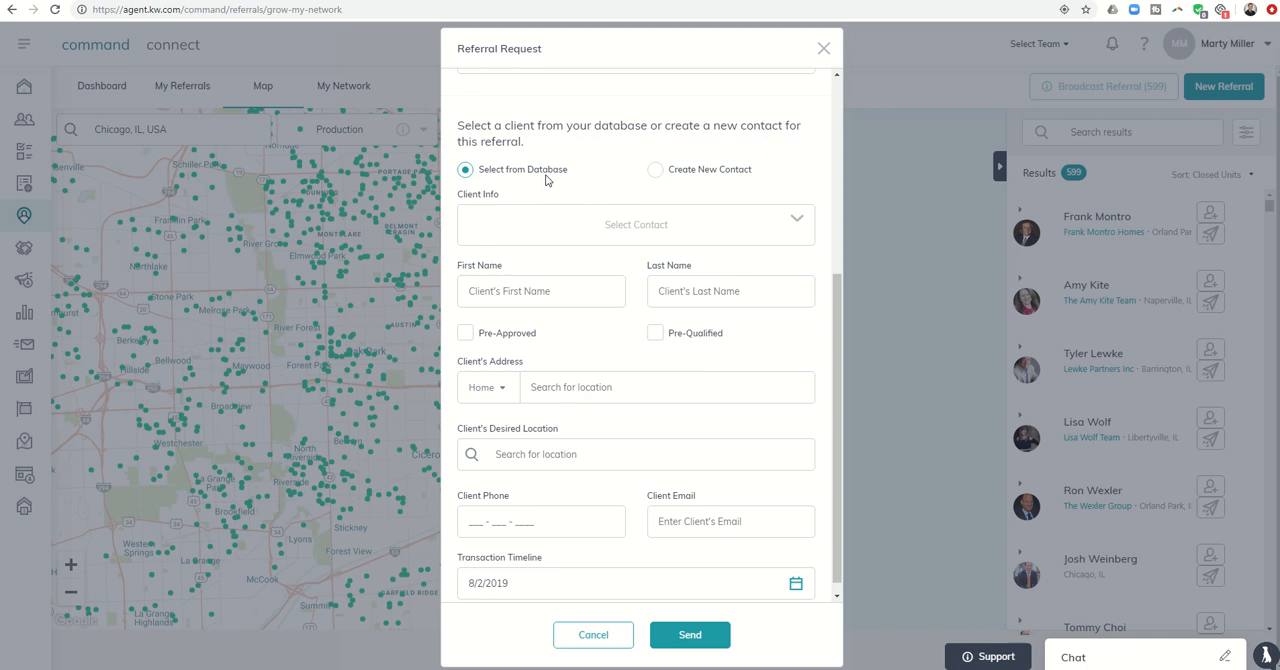
mouse_move(530, 227)
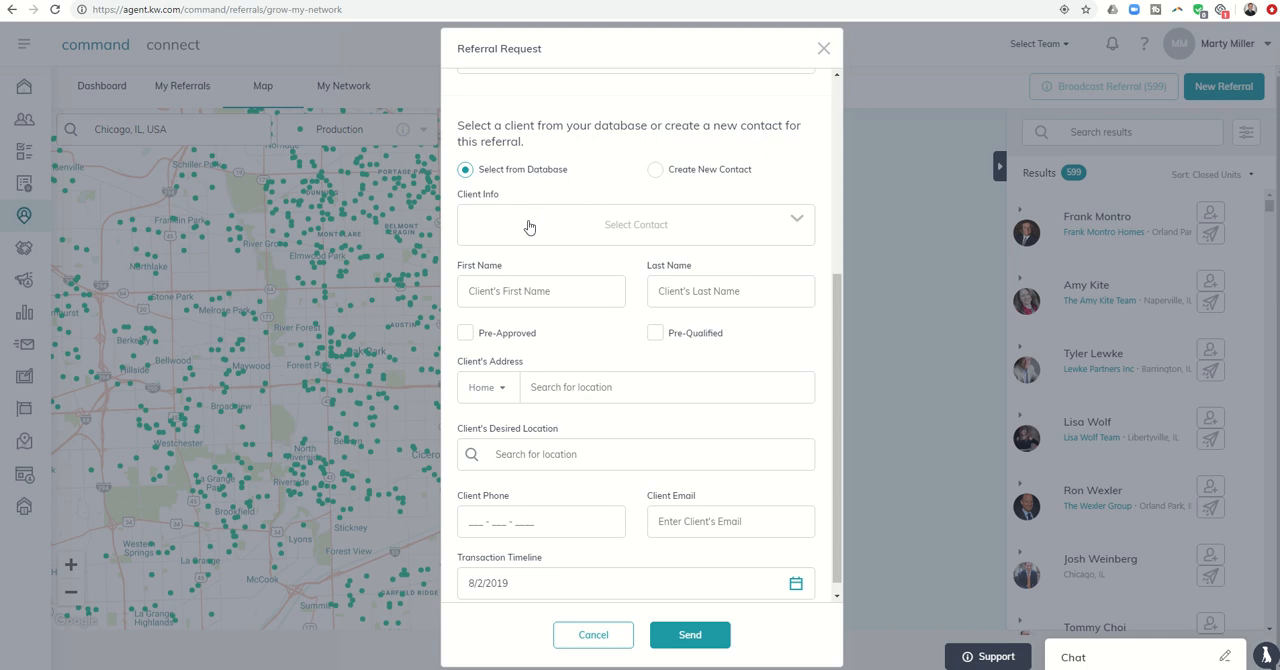
left_click(635, 224)
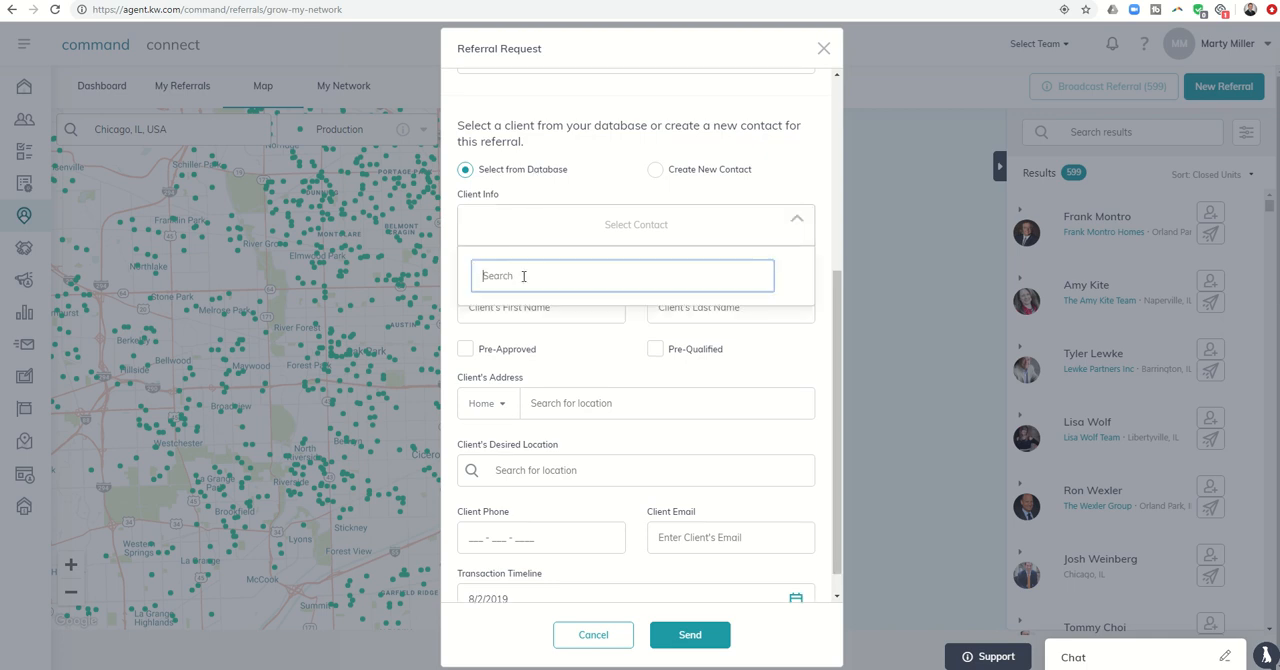
type("Marty Miller")
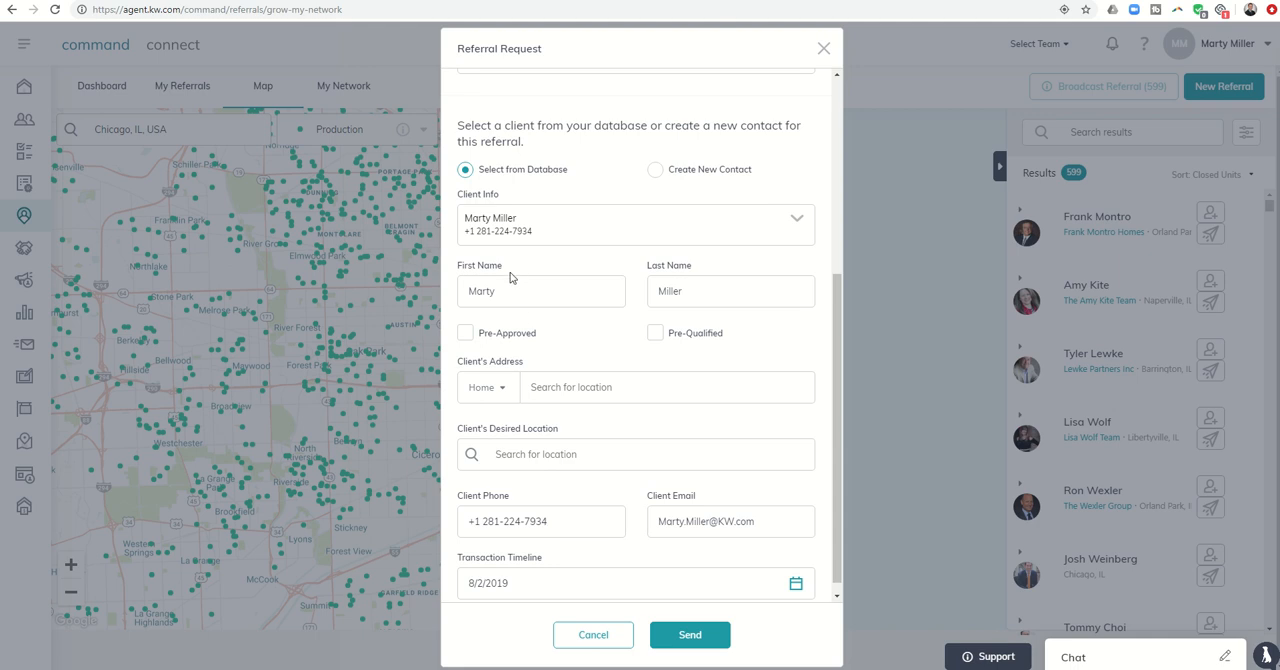
mouse_move(668, 189)
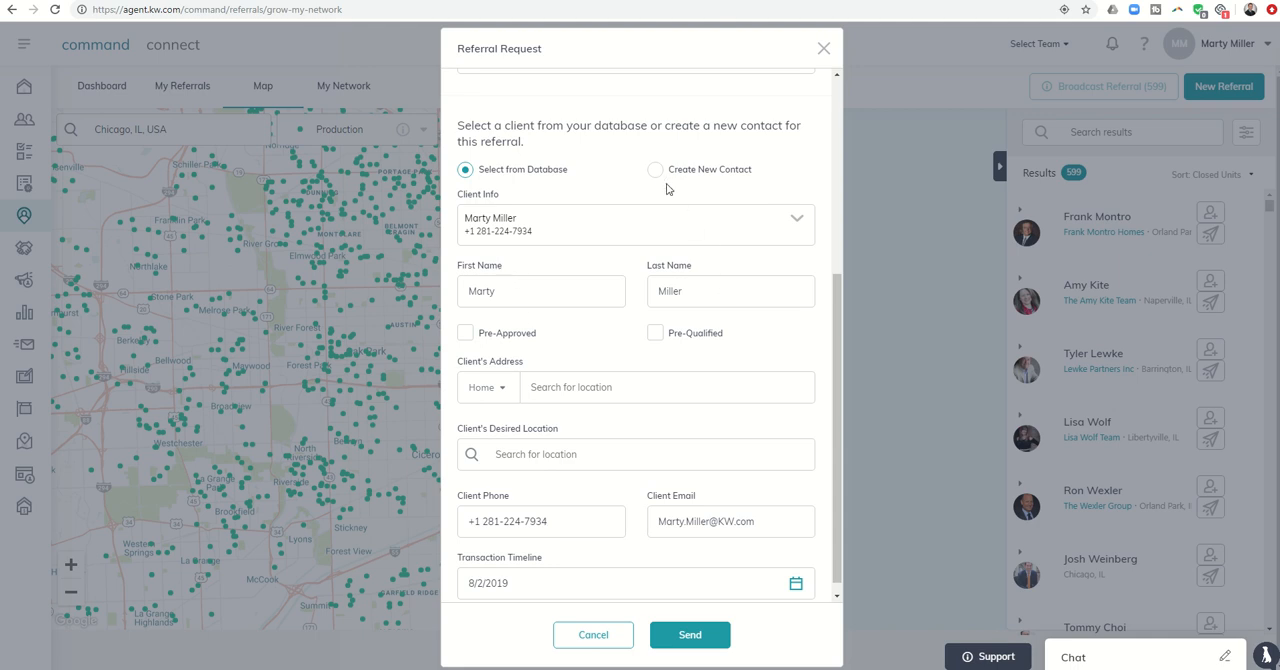
mouse_move(592, 252)
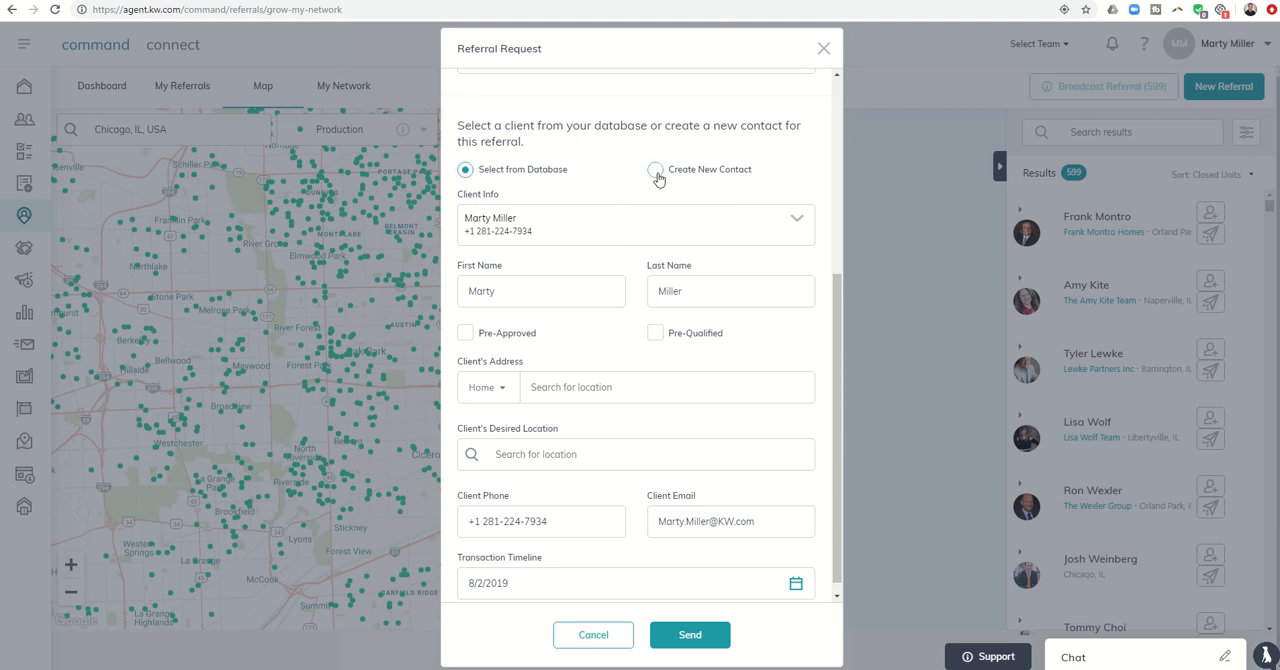
Choose the Create New Contact option, leaving blank client fields
left_click(655, 169)
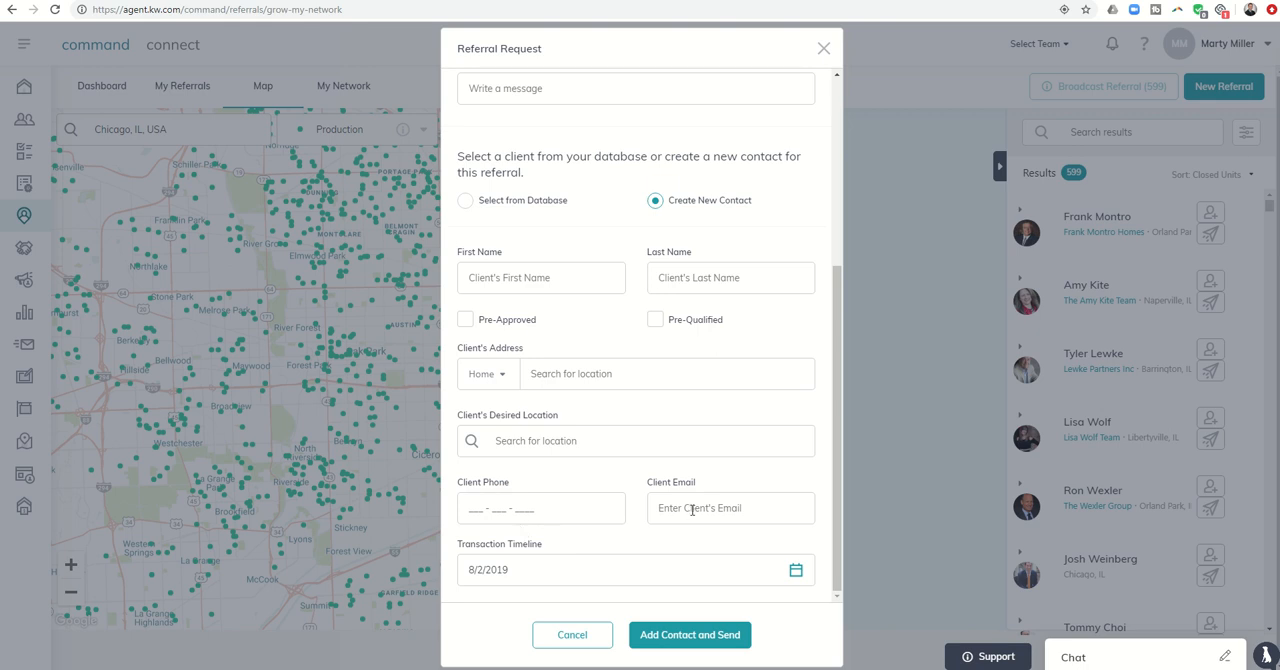
mouse_move(689, 635)
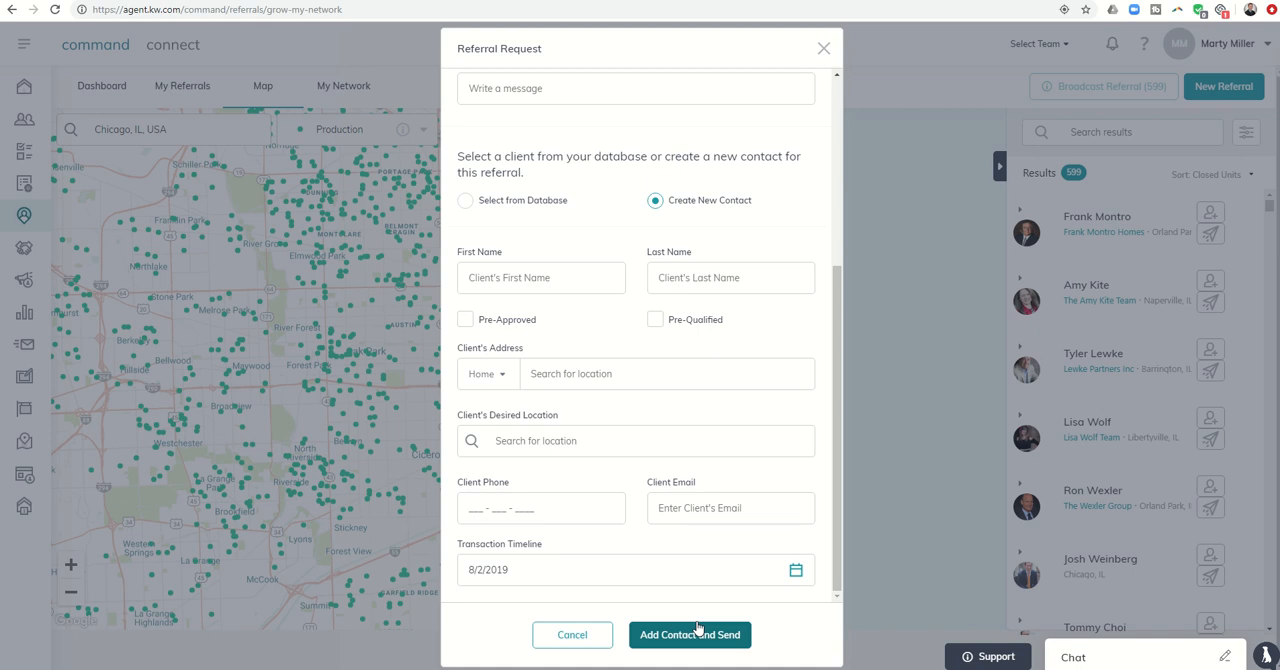
mouse_move(691, 602)
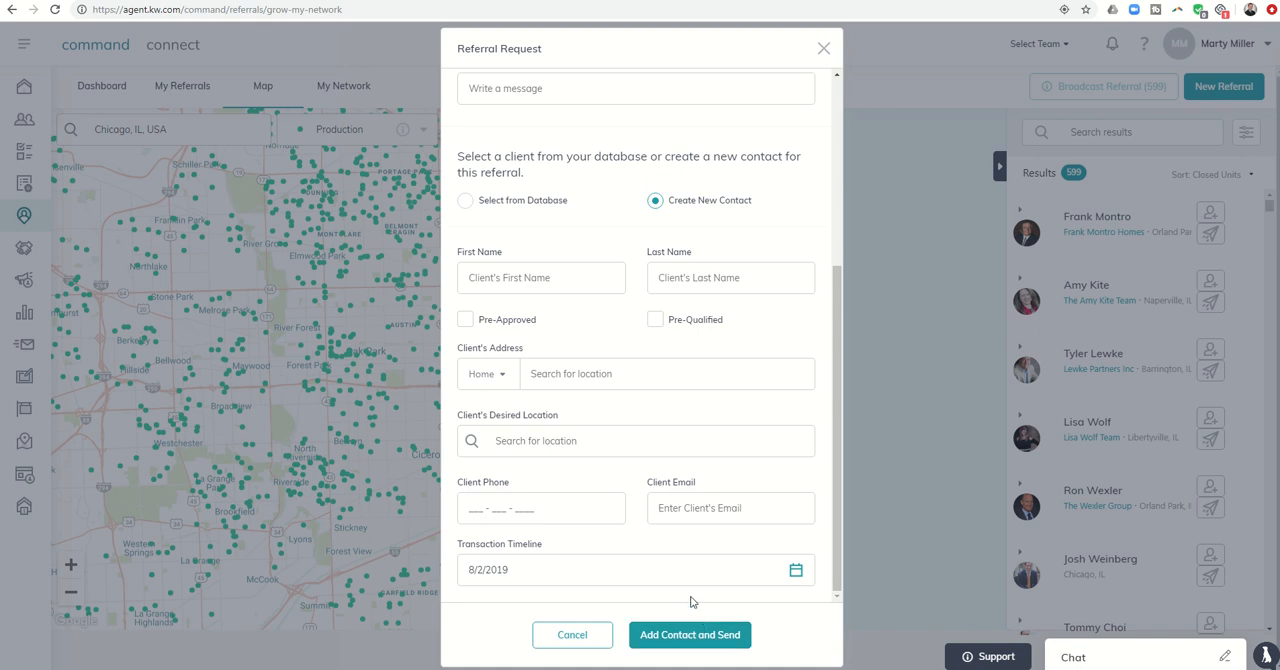